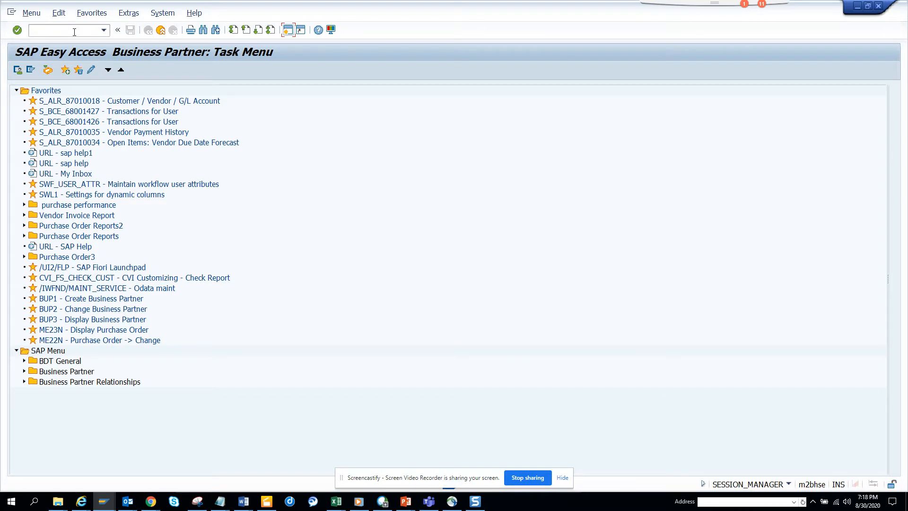
Step: Run transaction /nFBL5N and bring up the Company code value help list
click(63, 30)
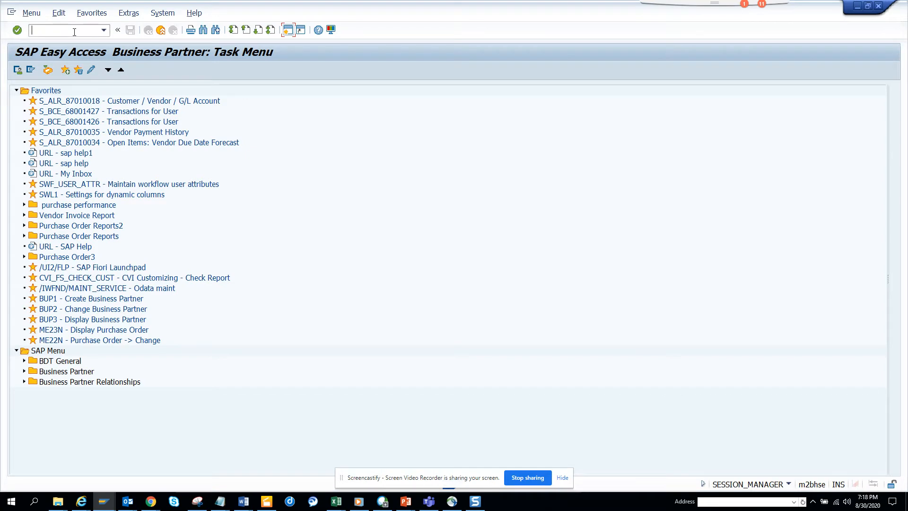
text(/)
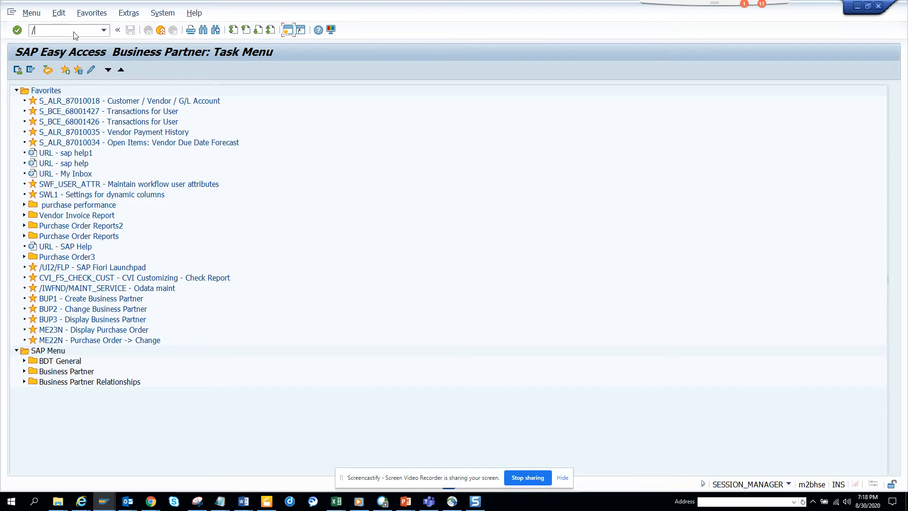
text(nf)
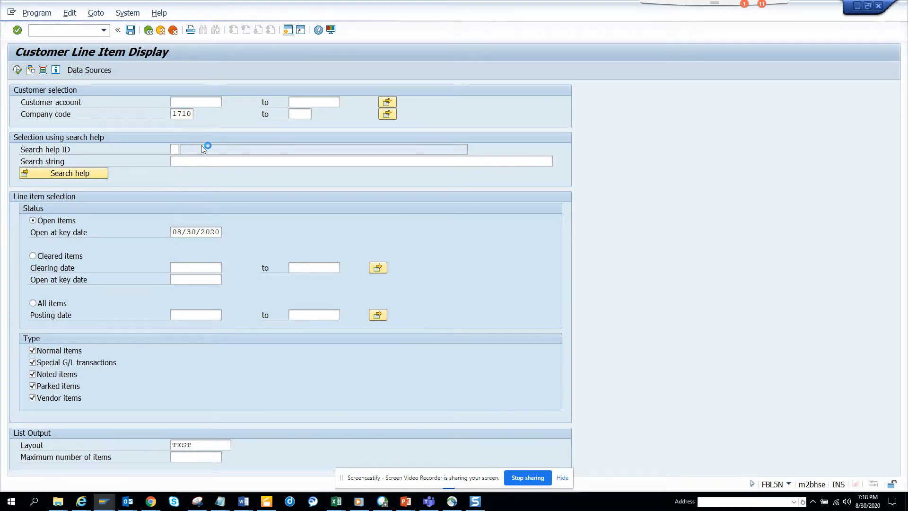
click(387, 113)
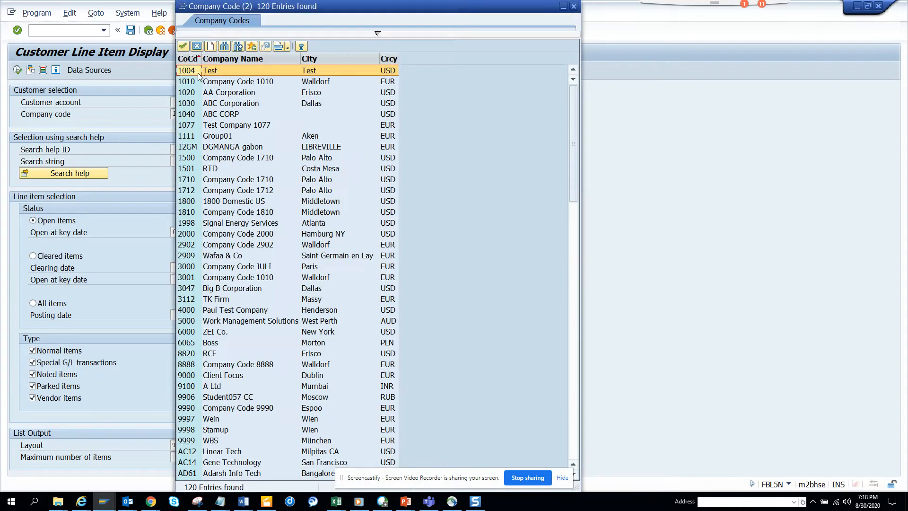
mouse_move(213, 216)
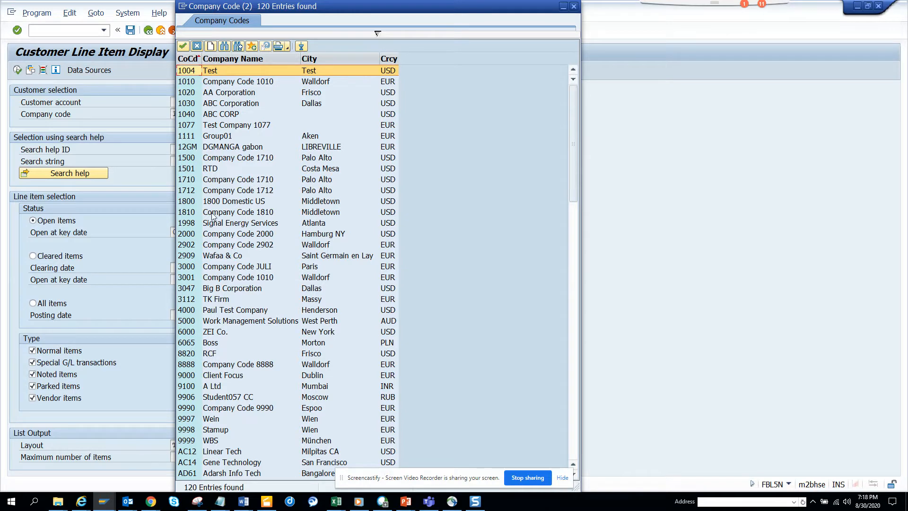
mouse_move(216, 278)
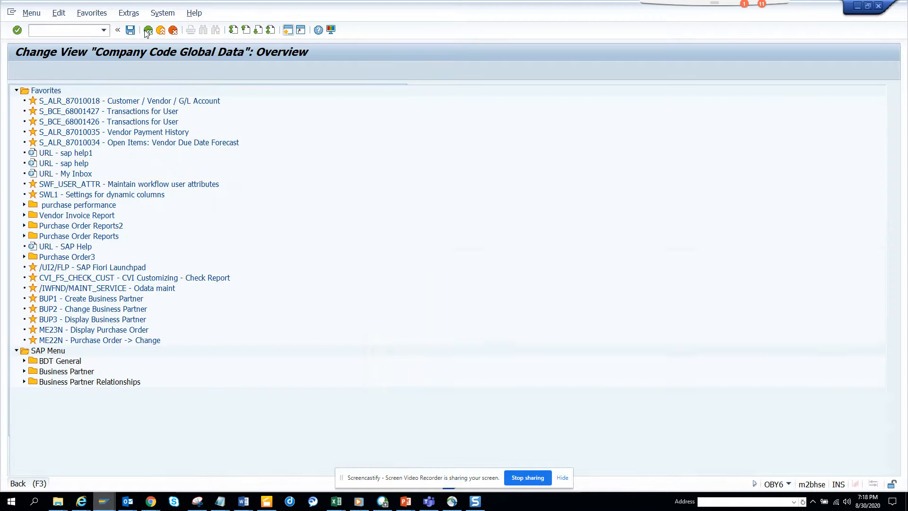
click(104, 30)
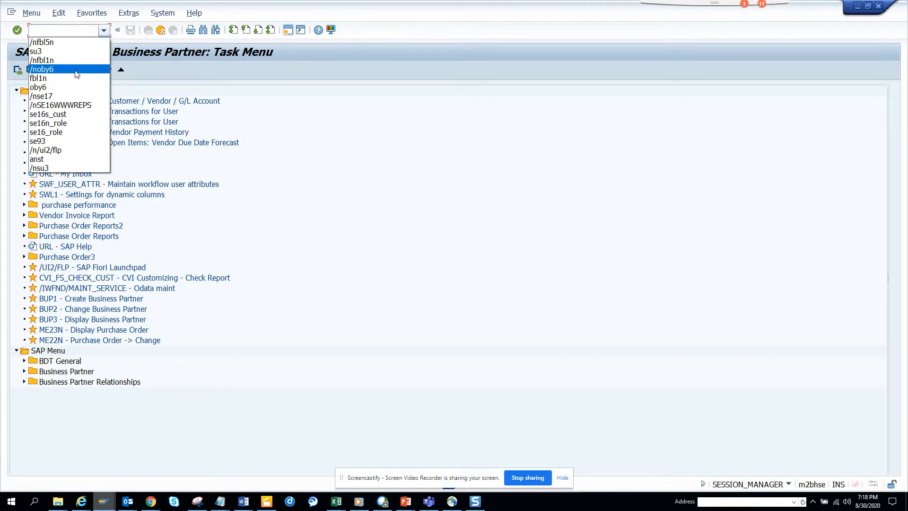
click(42, 69)
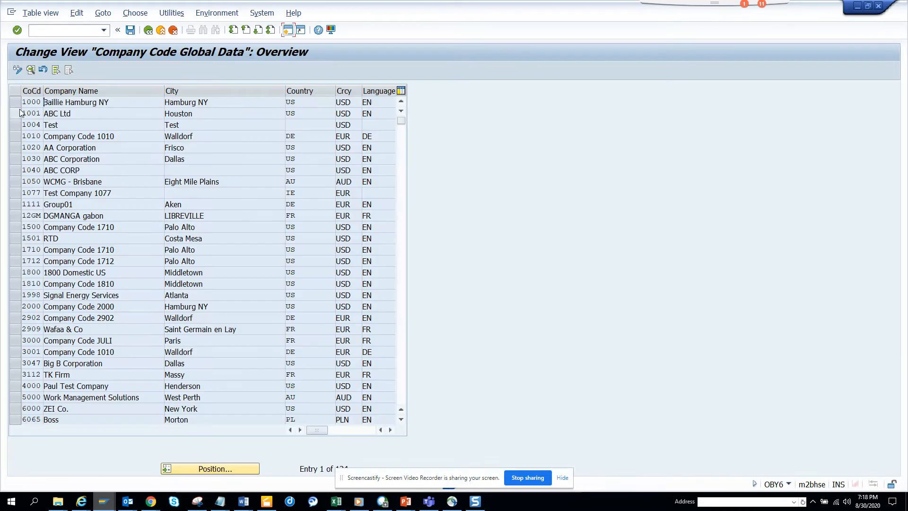
click(14, 102)
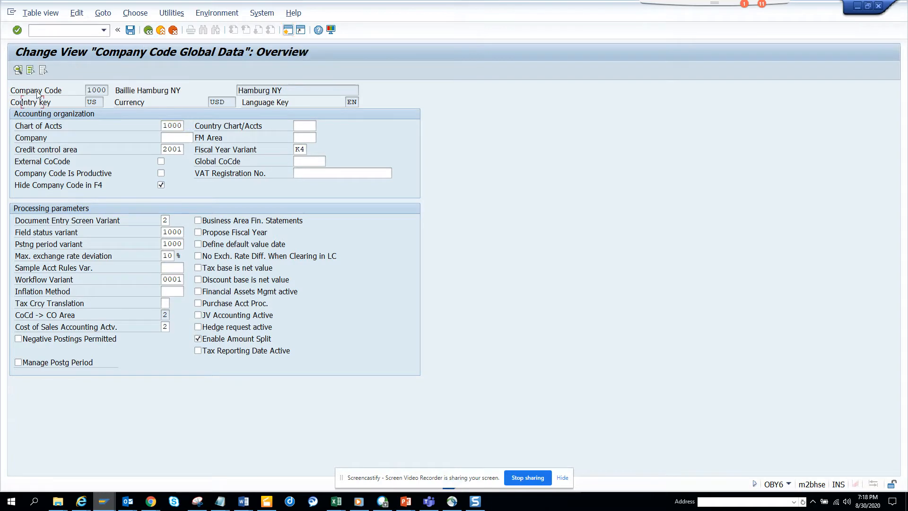
click(17, 69)
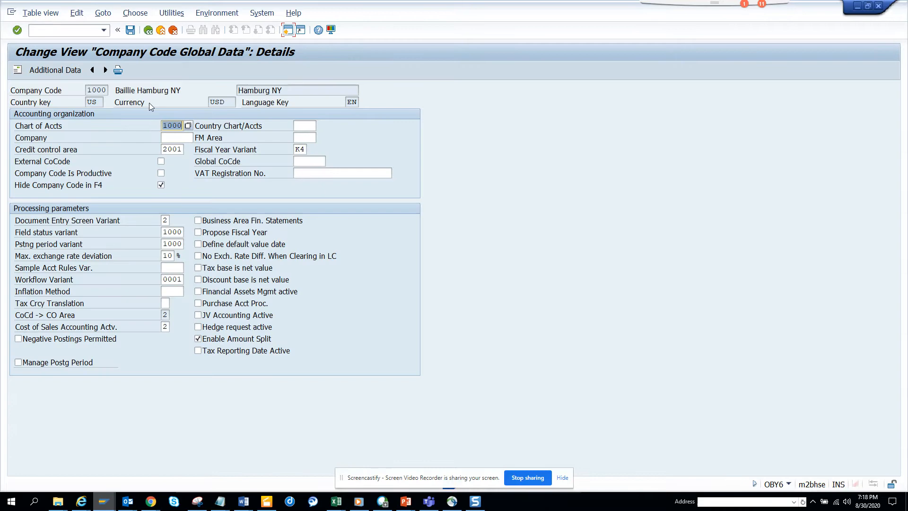
click(149, 29)
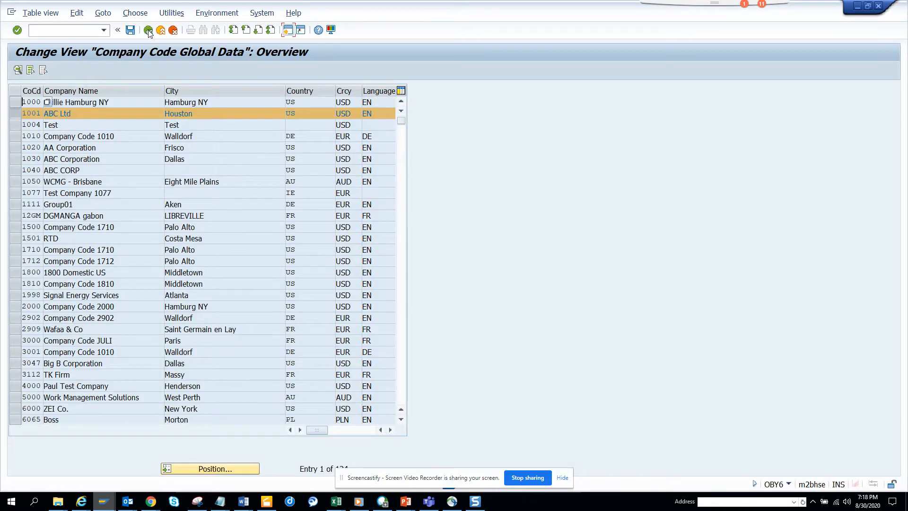
click(148, 29)
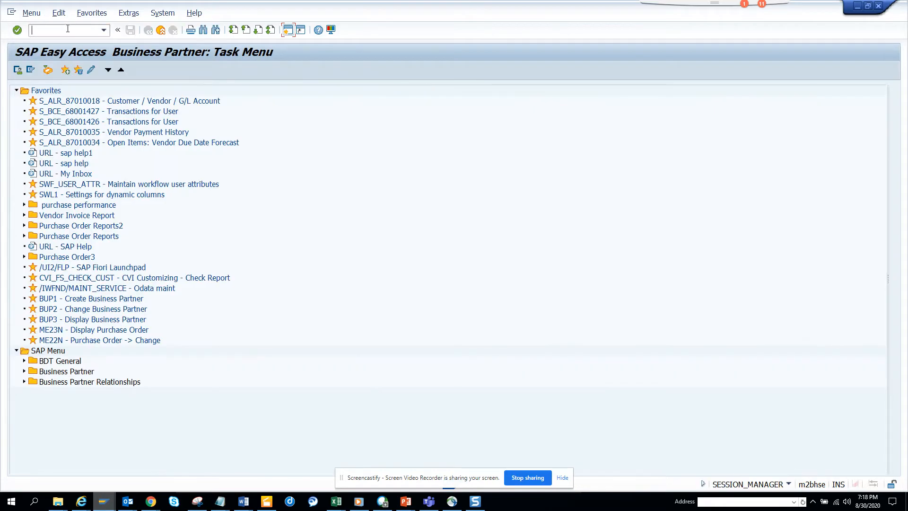
Step: Run /nSU3 to reach Maintain User Profile and save the profile
text(/nsu)
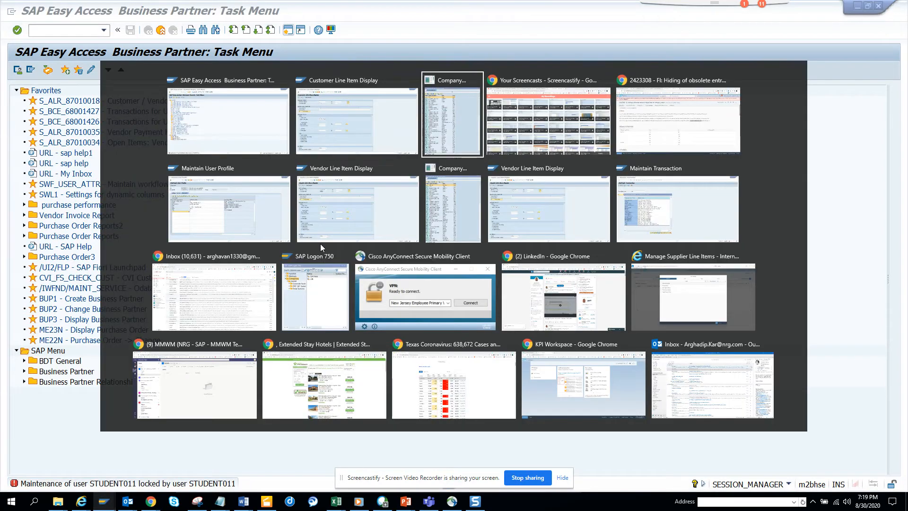
click(229, 208)
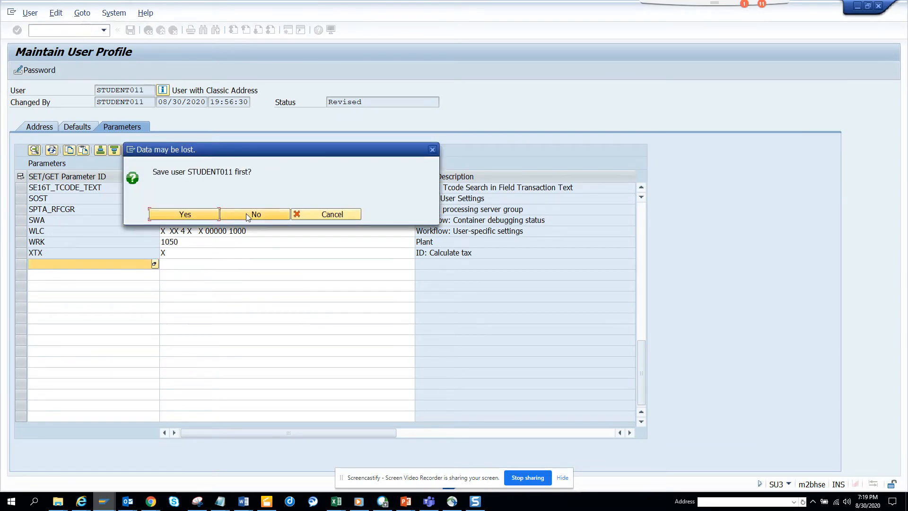
click(255, 215)
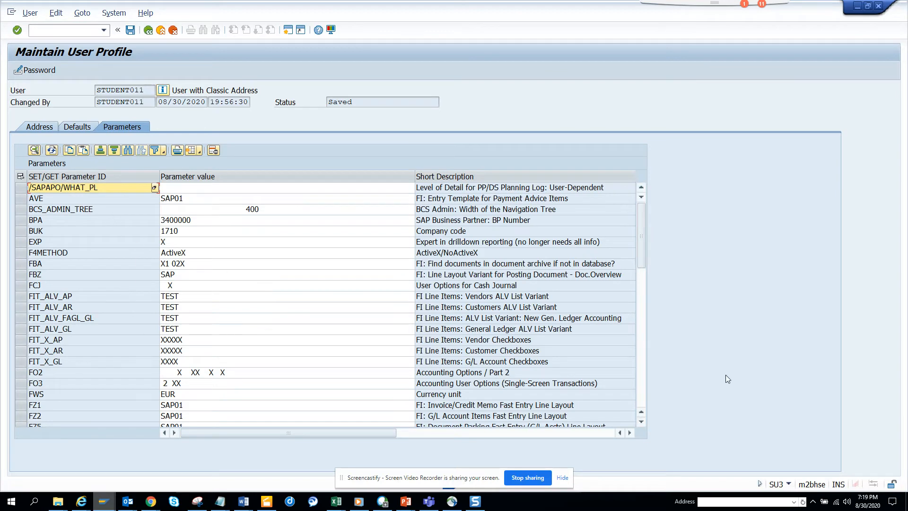
Step: In the Parameters list, select the empty Parameter ID row and bring up its value help
scroll(down, 3)
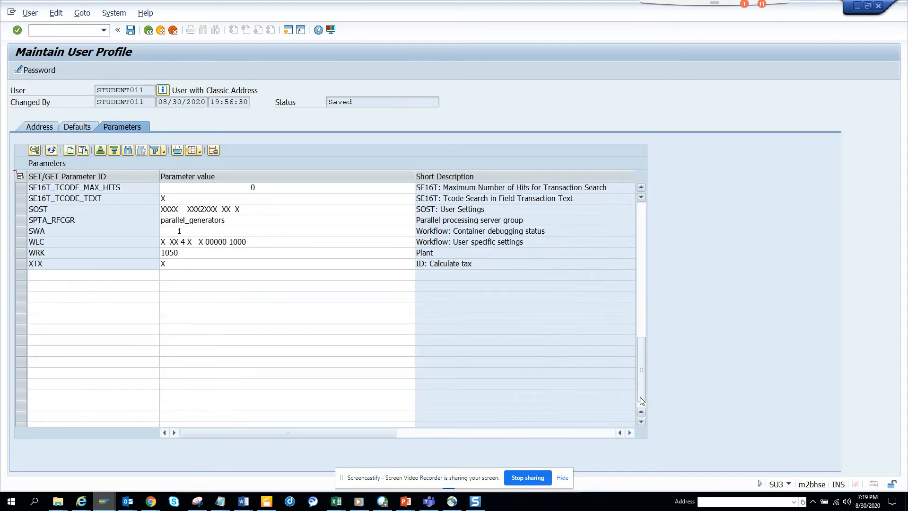
click(93, 274)
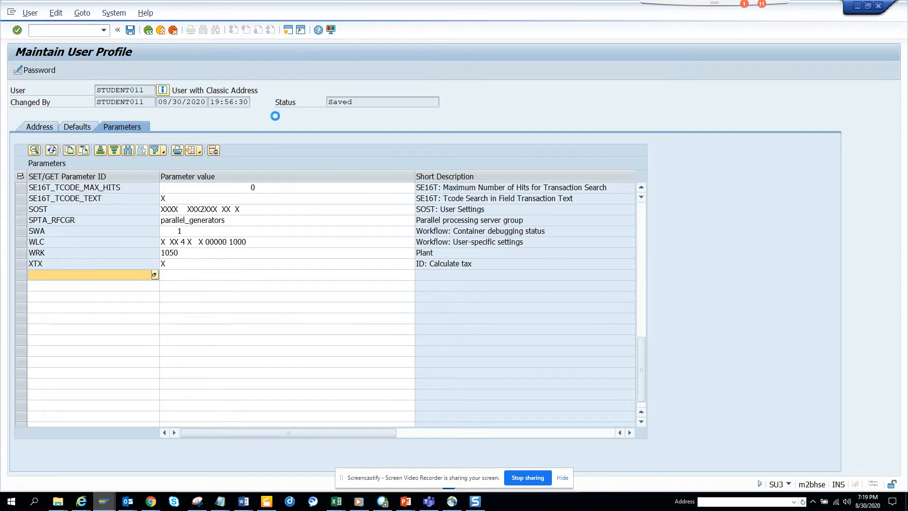
click(154, 274)
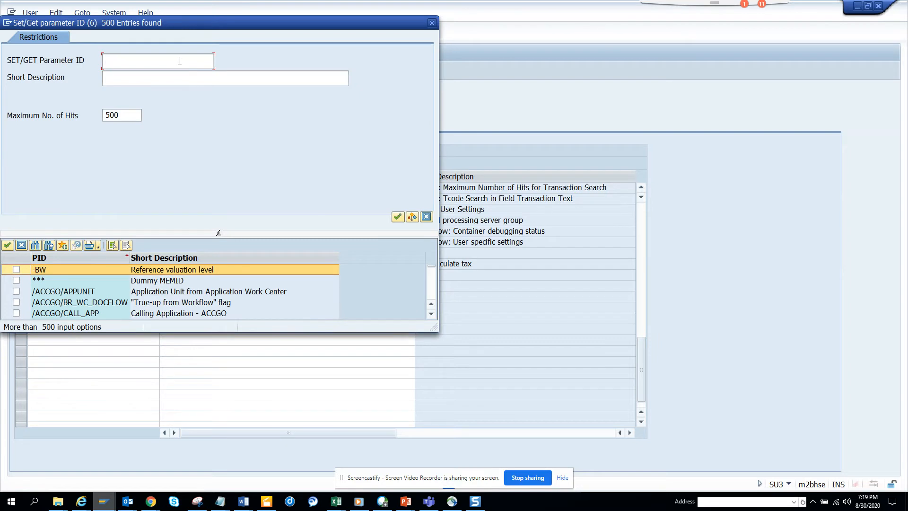
Step: Search *obsol* and copy F_SHOW_OBSOLETE_T001 into the profile parameters
text(*o)
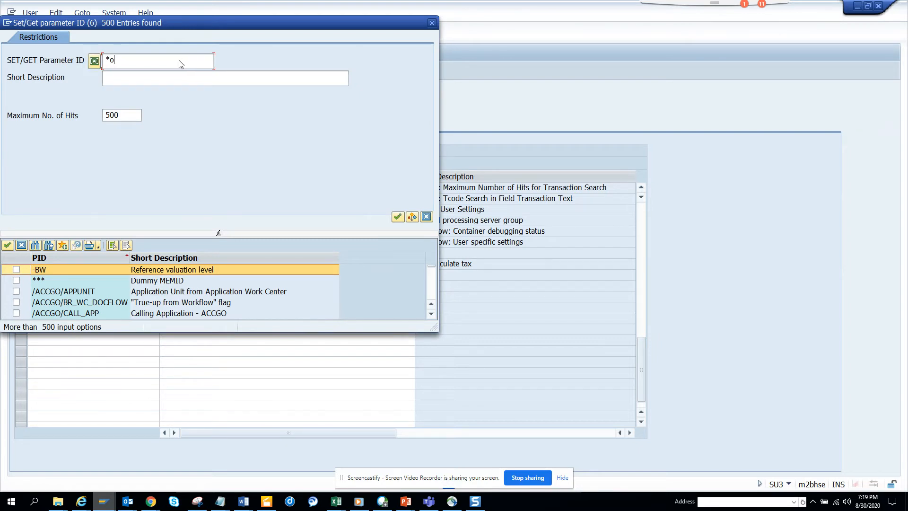
text(bsol*)
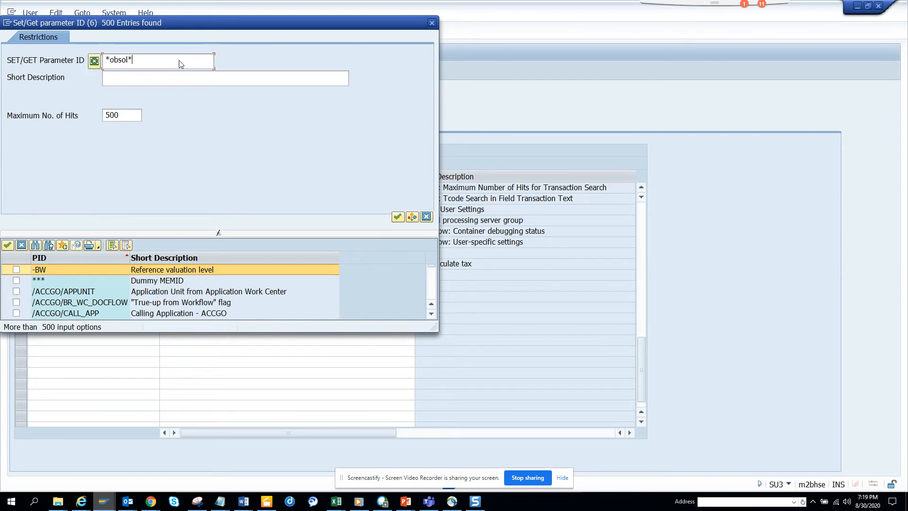
click(398, 216)
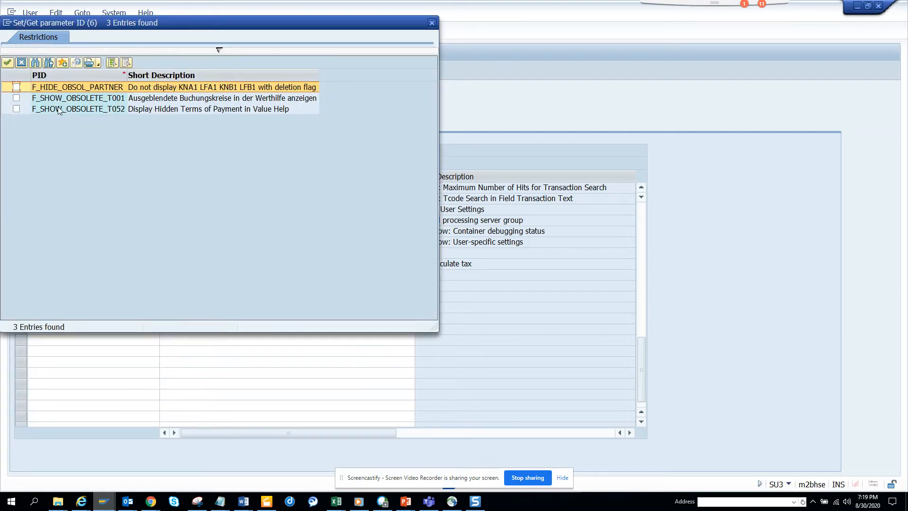
click(16, 97)
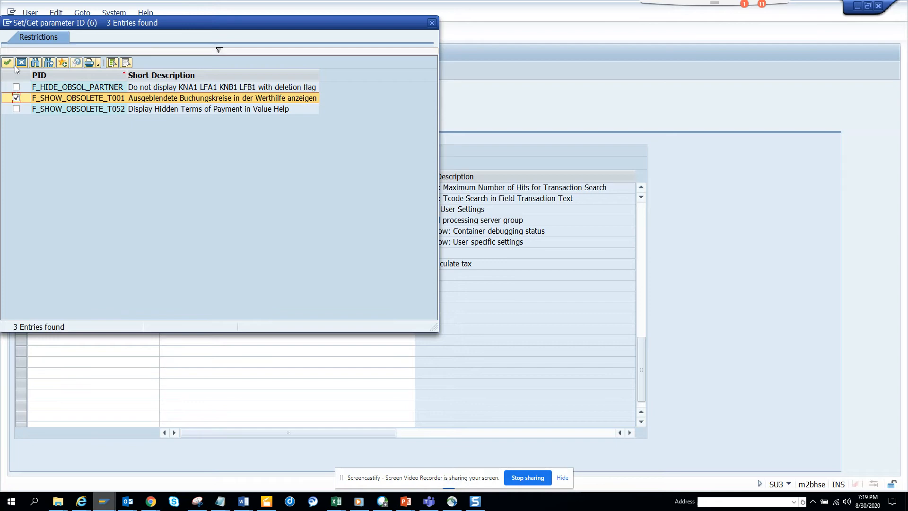
click(8, 62)
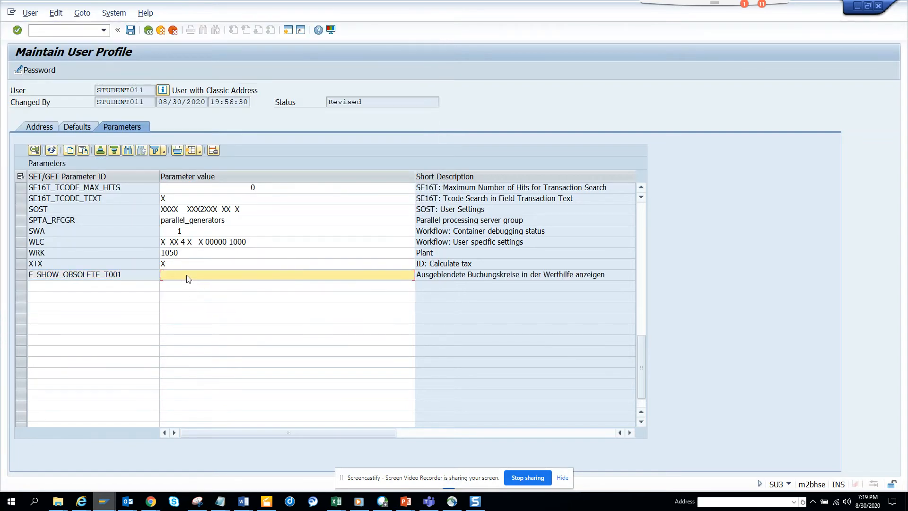
Step: Give F_SHOW_OBSOLETE_T001 the value X and save the user profile
text(X)
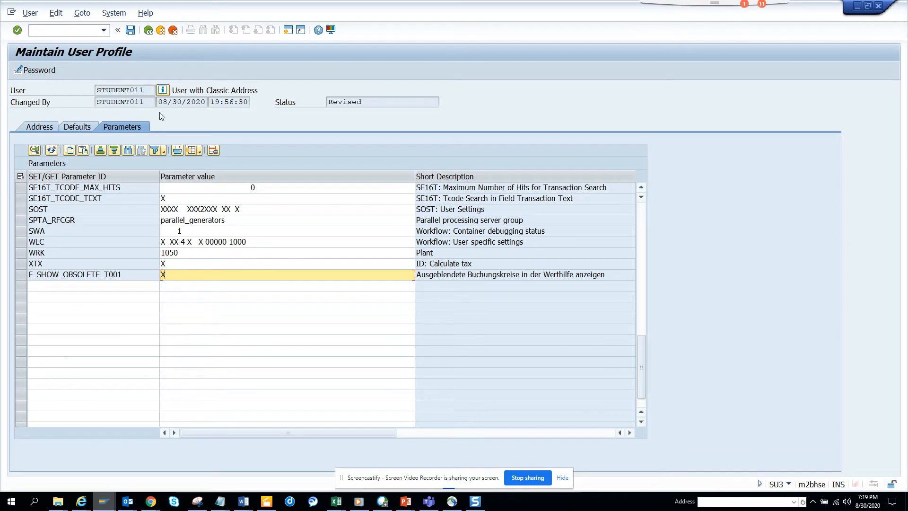
key(alt+tab)
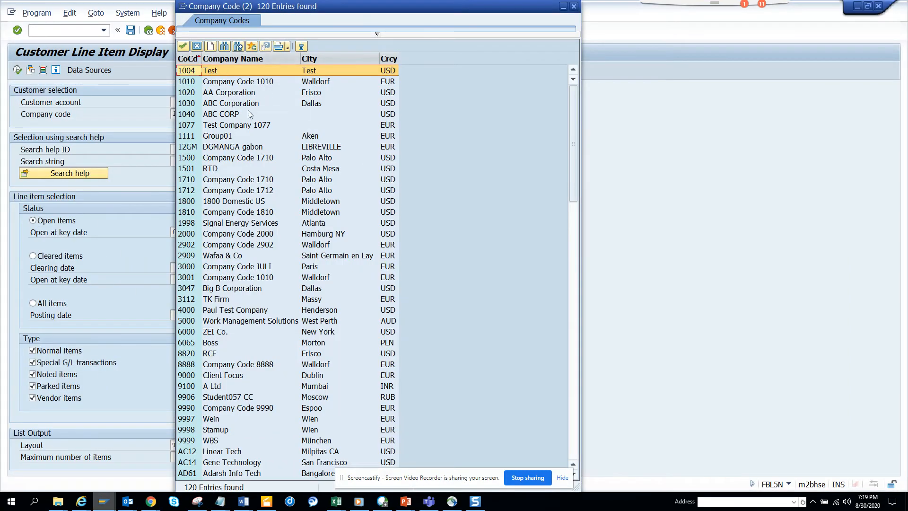
mouse_move(197, 121)
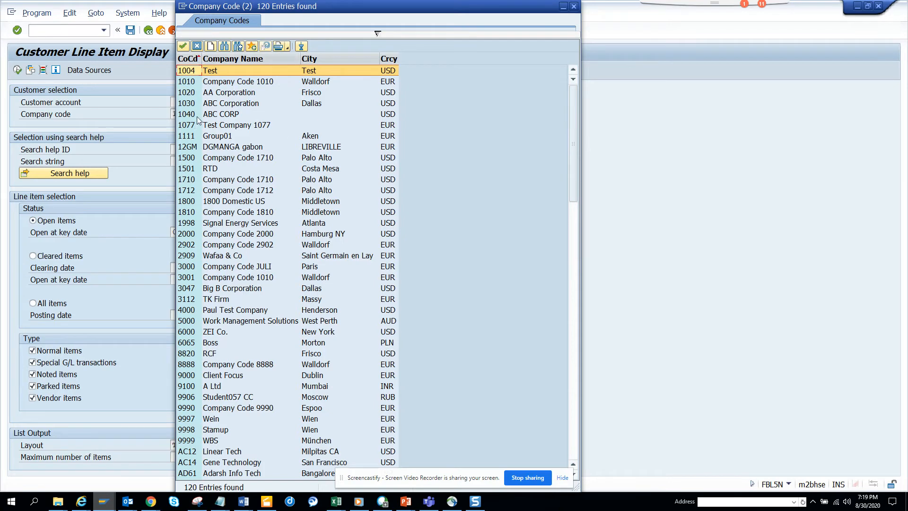
Step: Dismiss the company code value help and enter company code 1710
key(alt+tab)
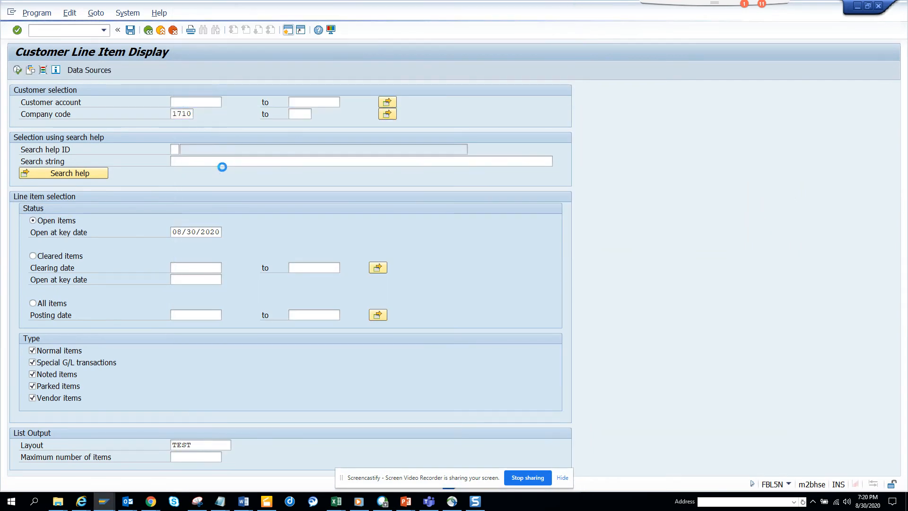
Step: Reopen the company code list showing 1000 and 1001, then switch to the SAP Easy Access window
click(386, 114)
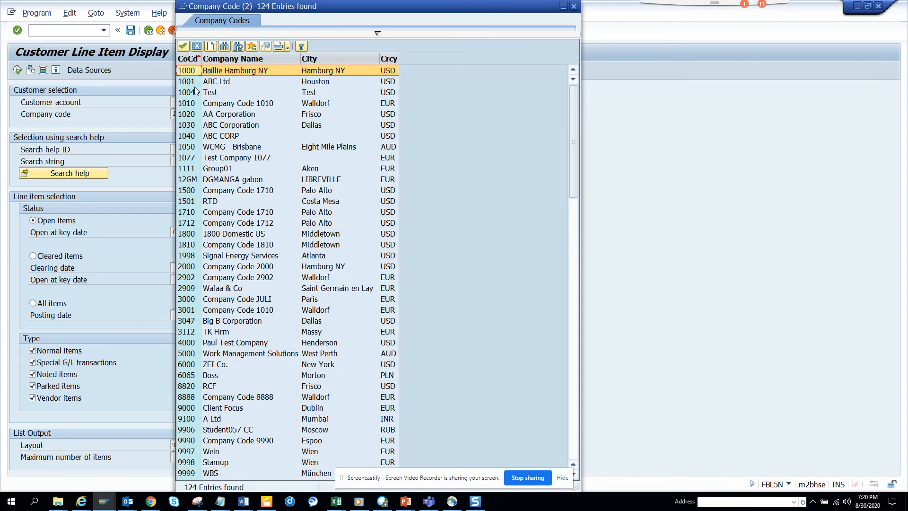
mouse_move(248, 110)
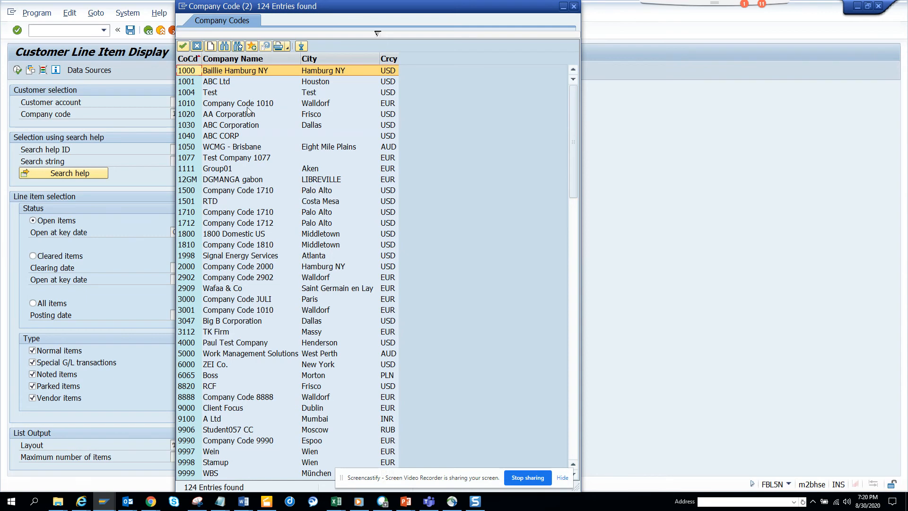
key(alt+tab)
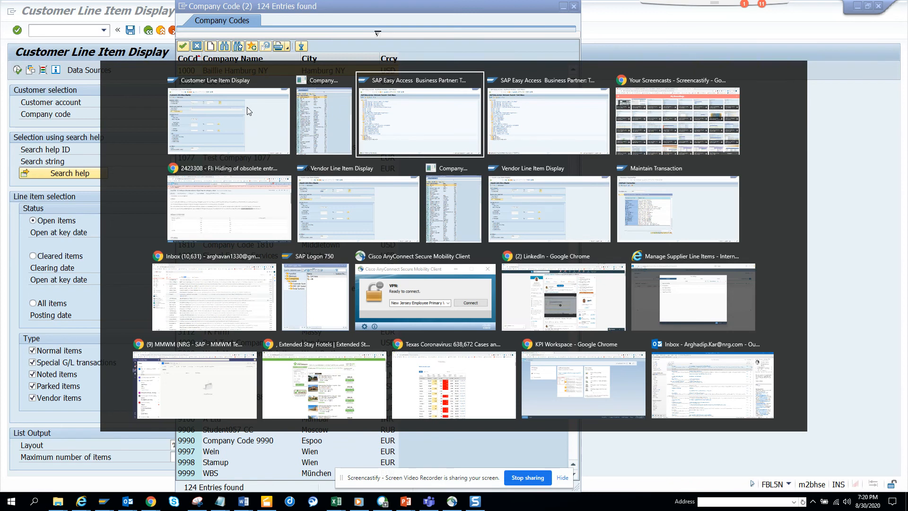
click(418, 113)
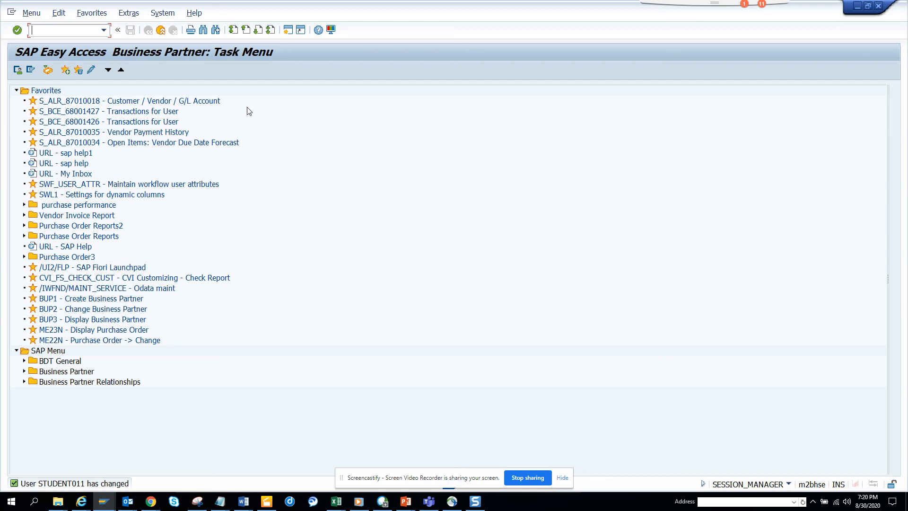
mouse_move(483, 395)
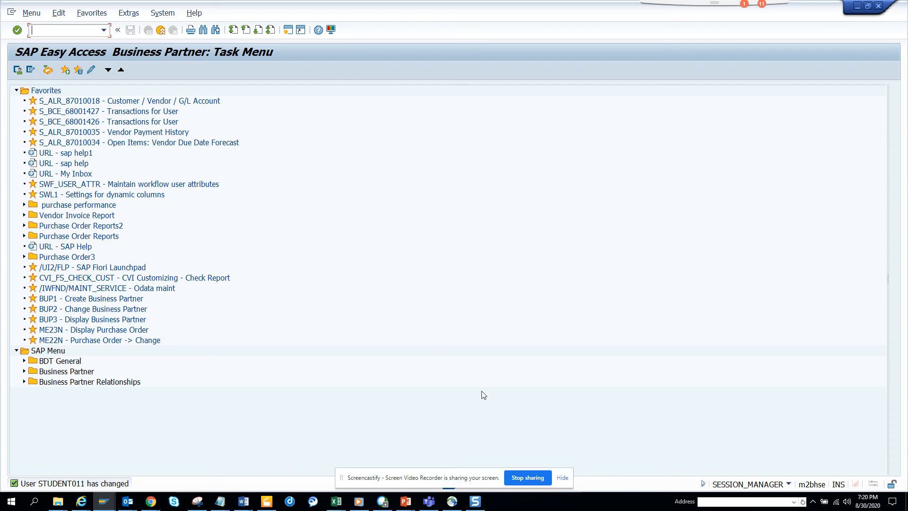